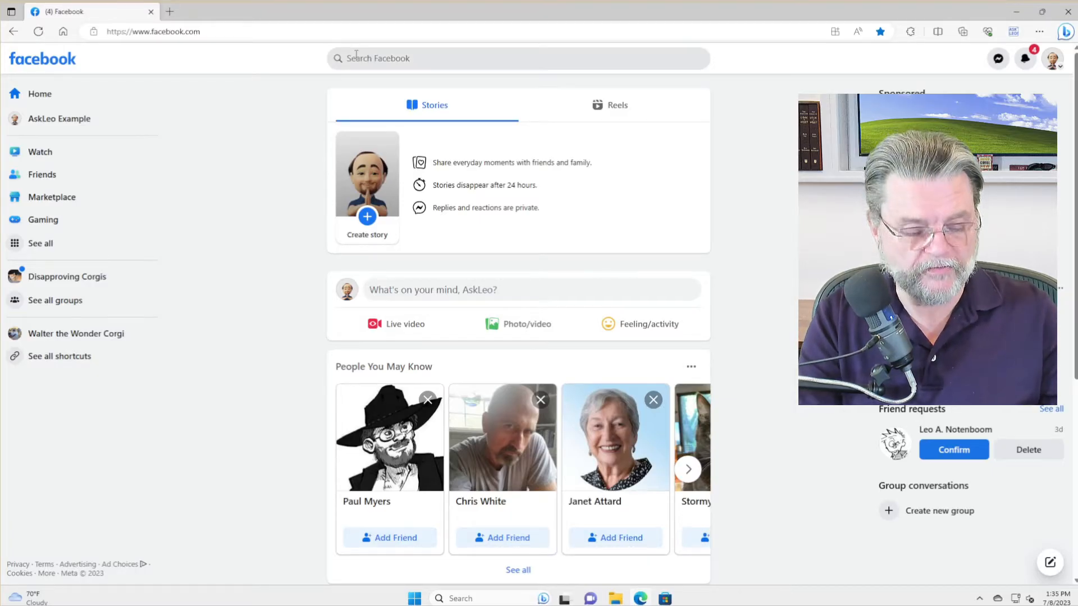
click(481, 58)
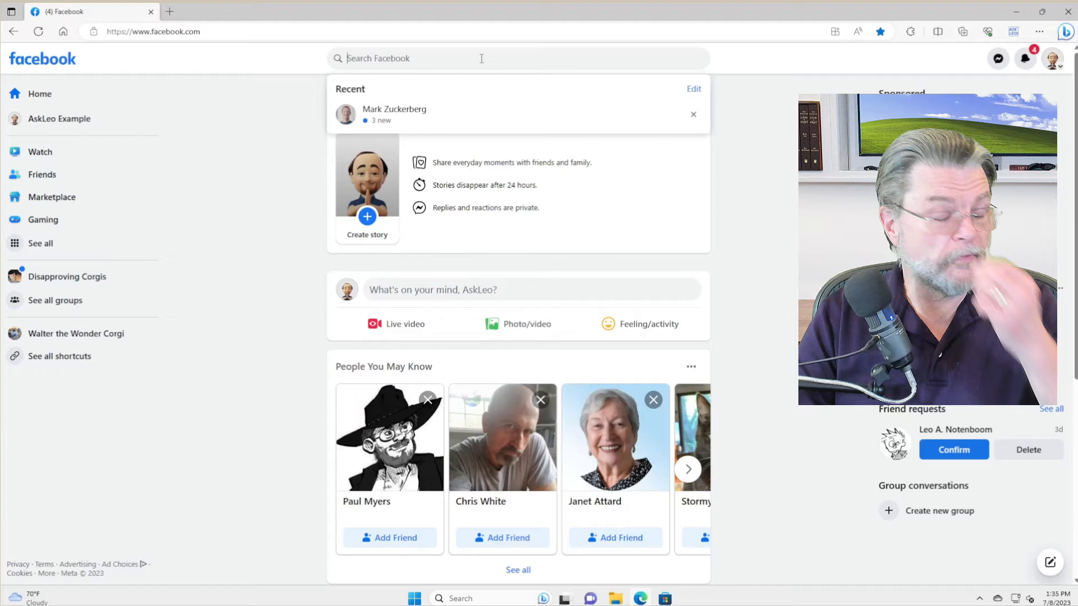
mouse_move(414, 116)
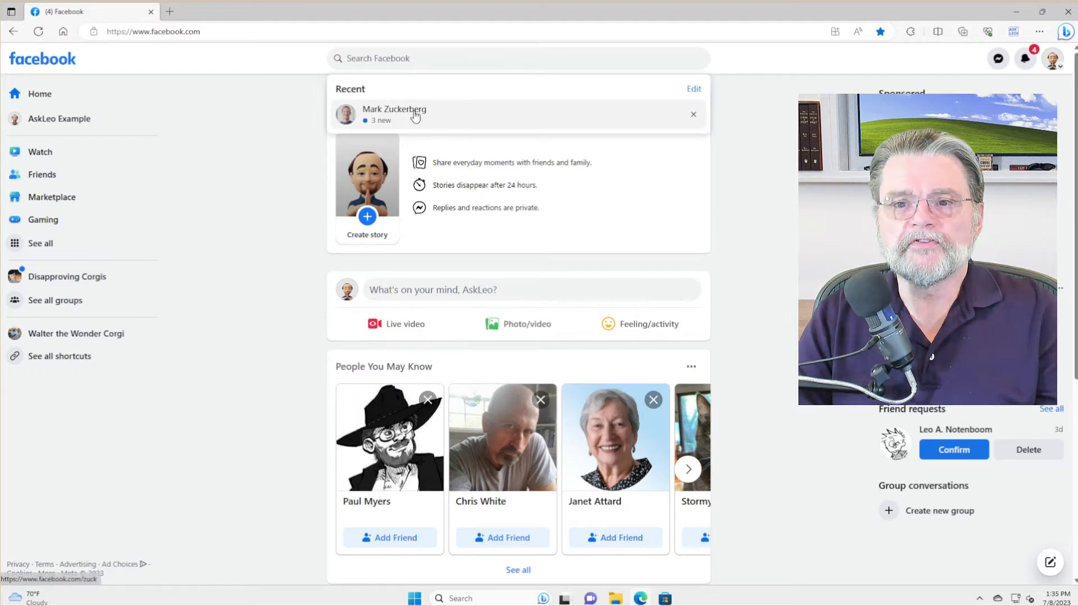
click(394, 114)
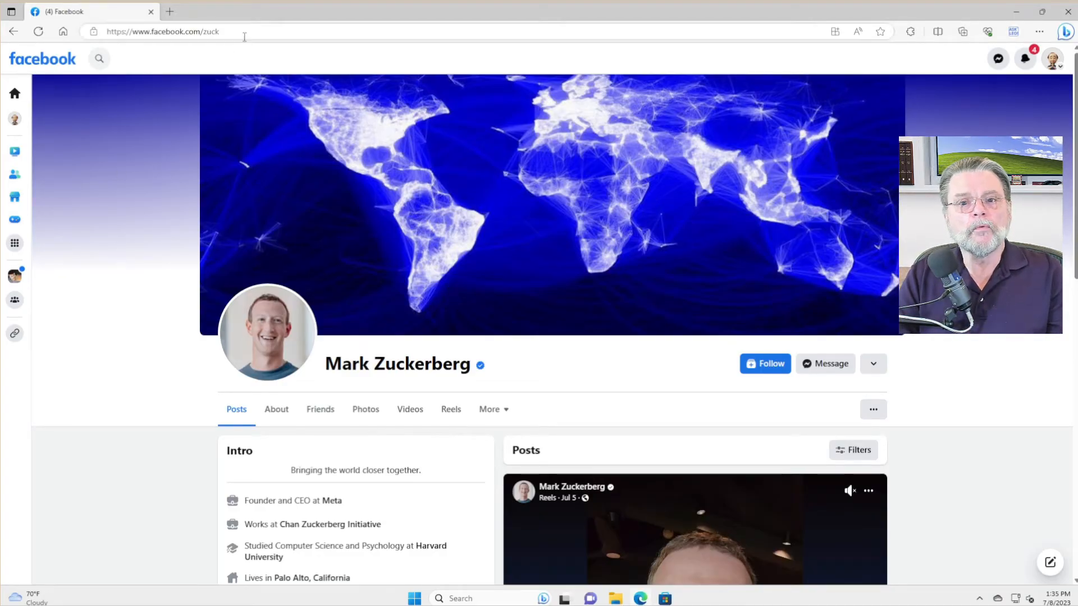
click(163, 32)
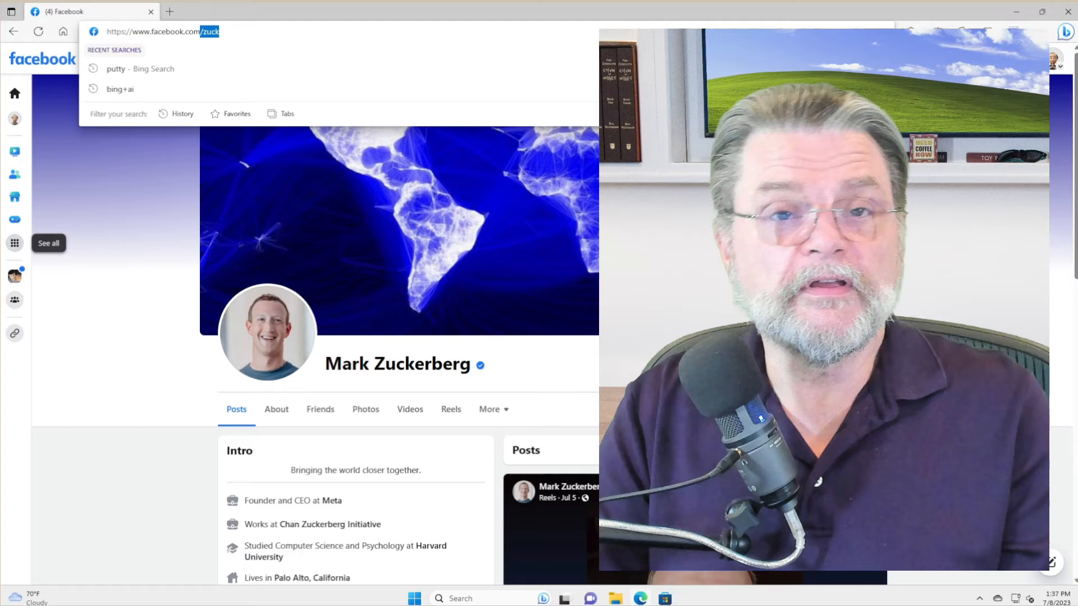
mouse_move(69, 405)
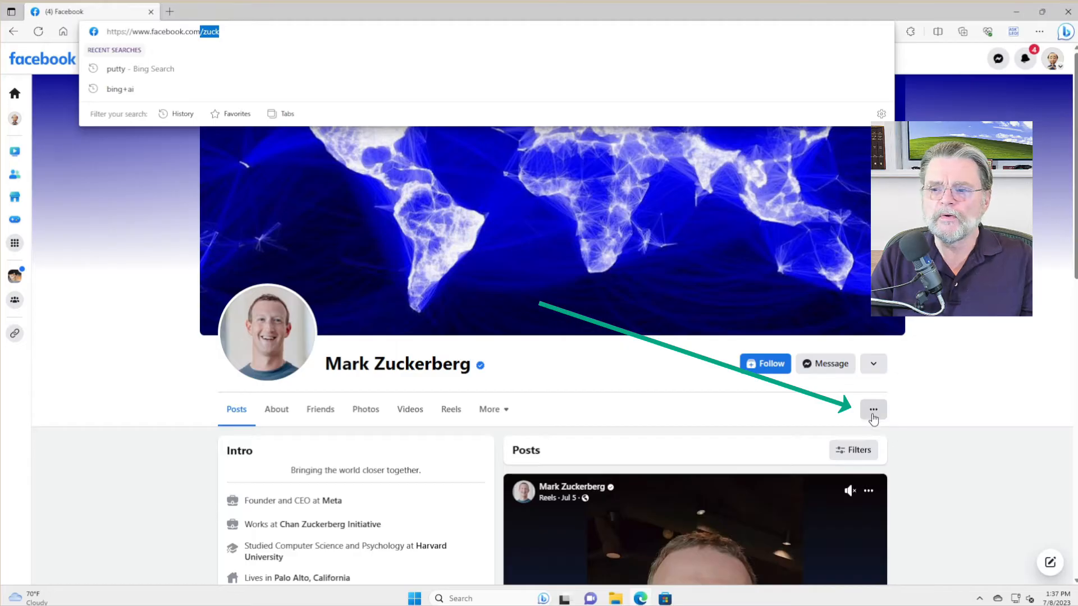
Choose 'Find support or report' from the profile's ••• menu to open the report dialog
click(873, 409)
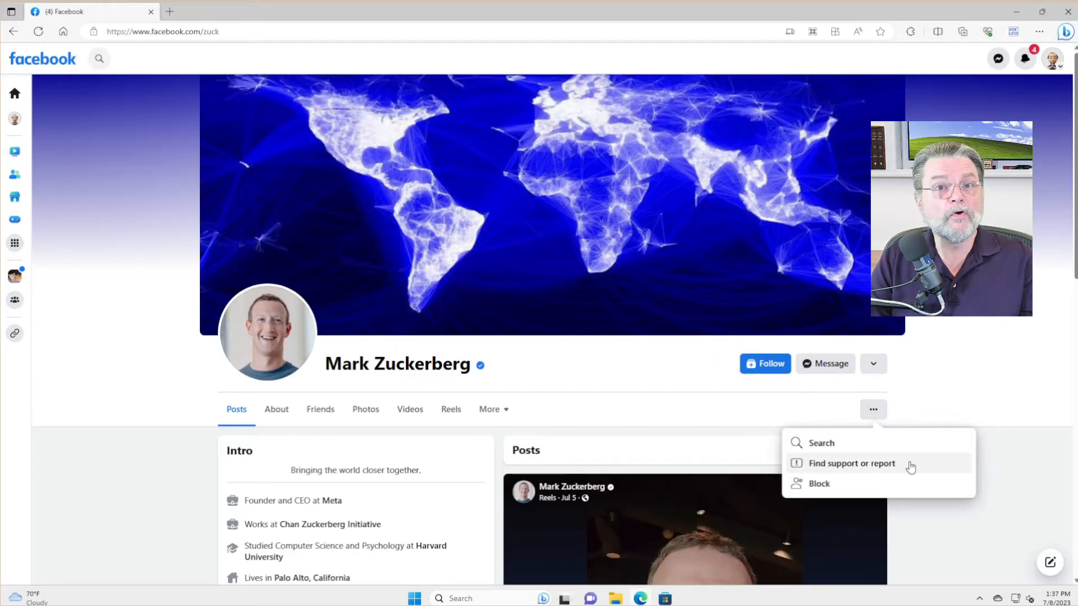
click(851, 463)
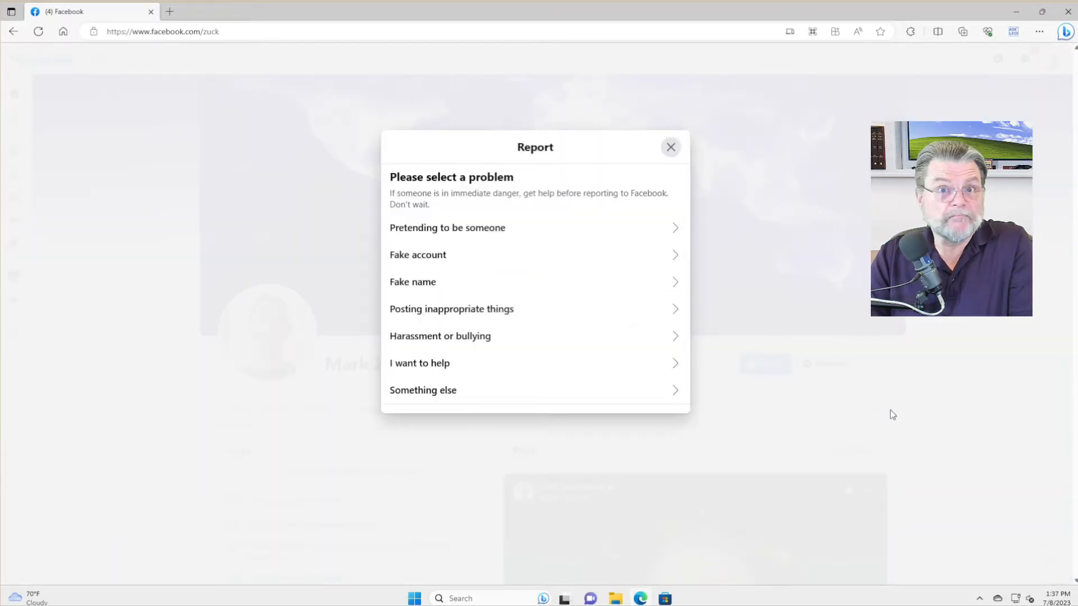
mouse_move(574, 234)
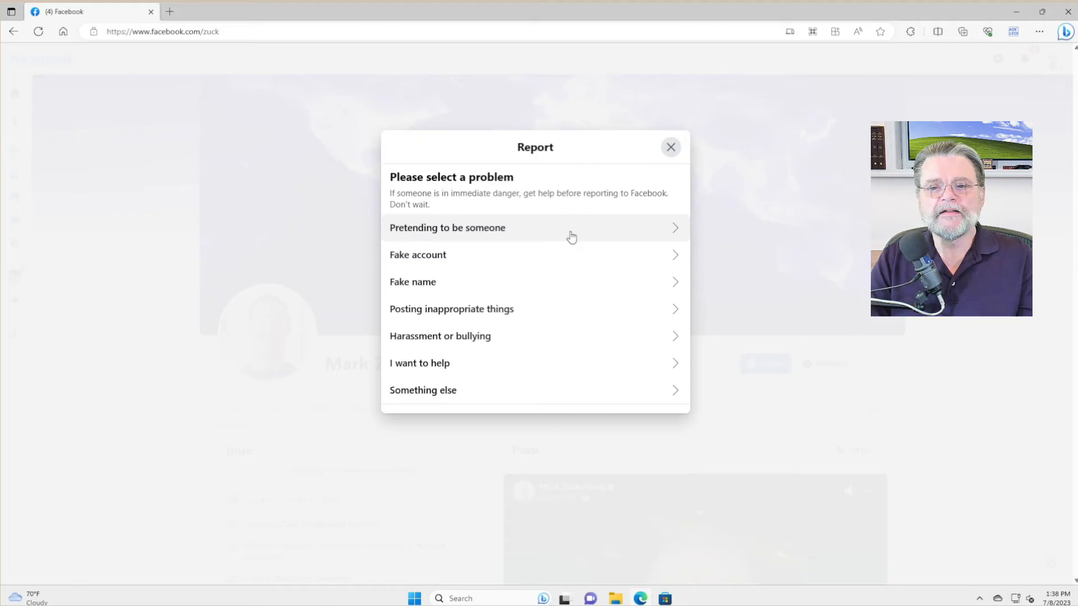
Pick 'Pretending to be someone', then close the Report dialog without submitting
click(447, 228)
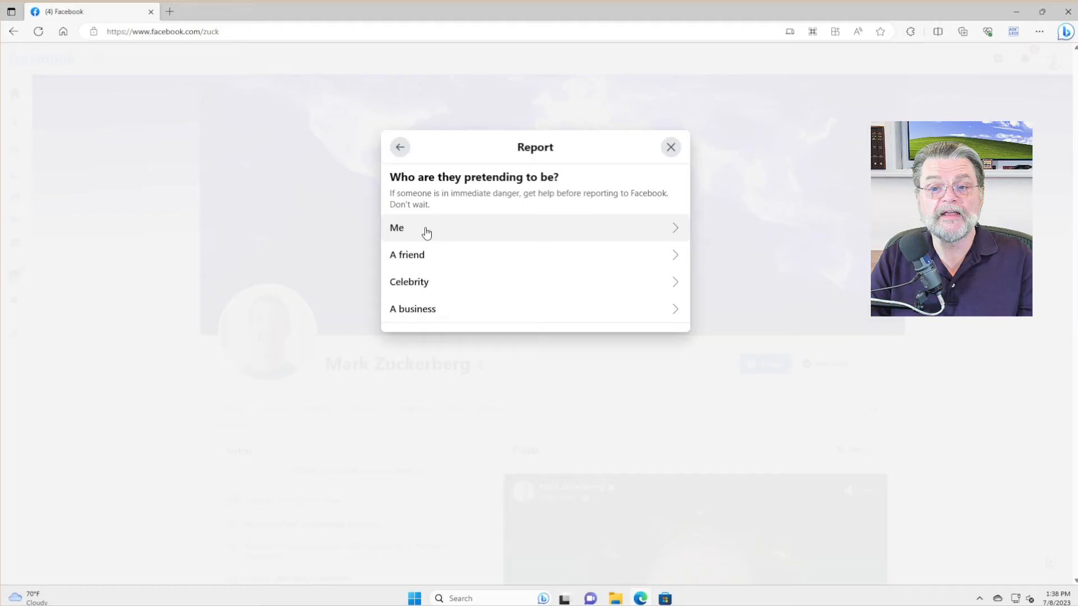
click(397, 228)
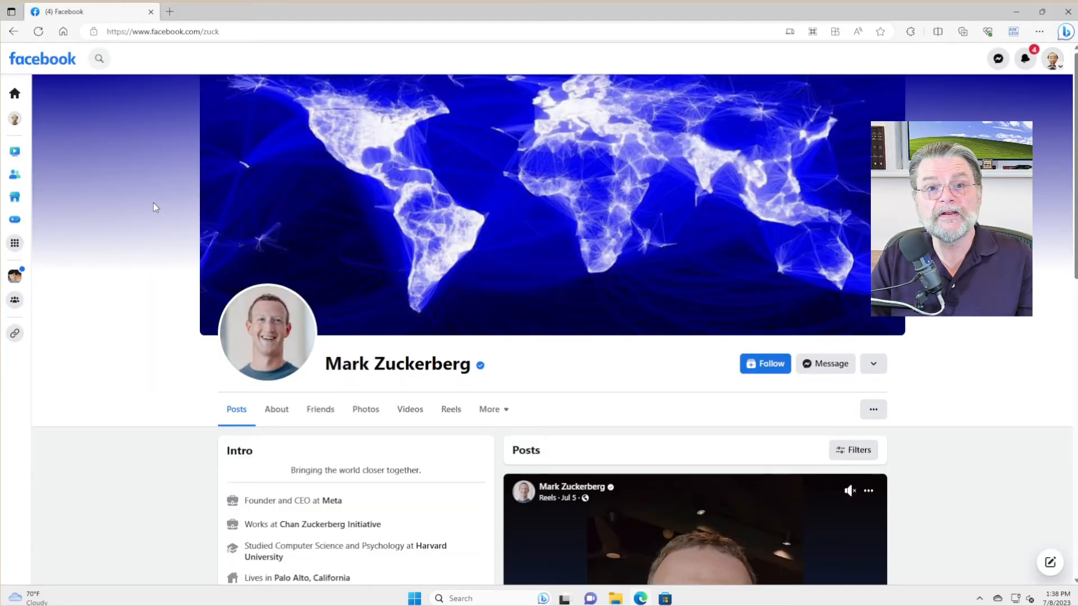
mouse_move(146, 210)
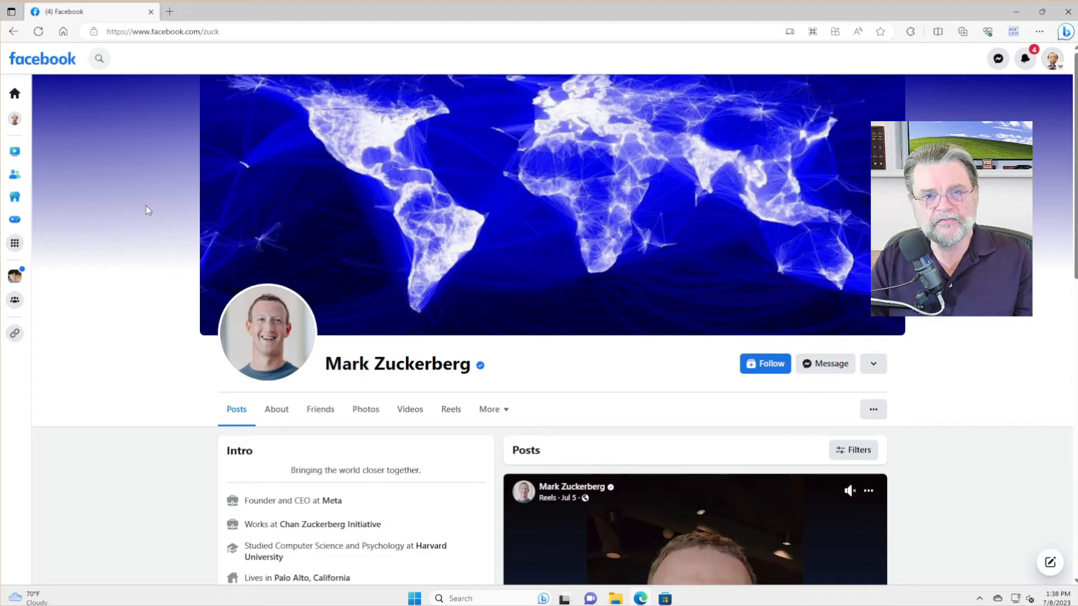